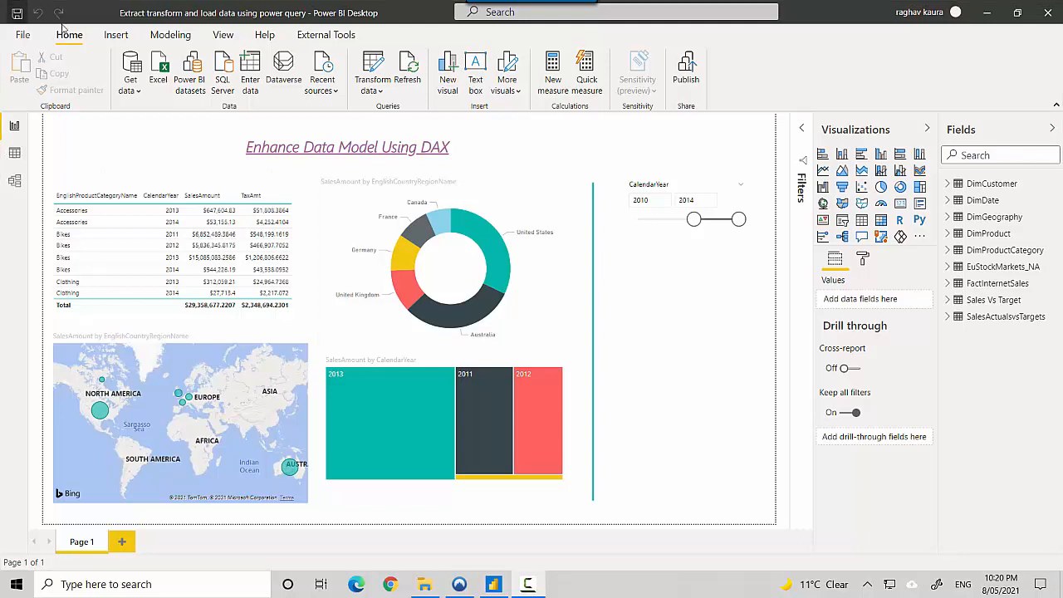
Connect to the Python script source from Get data > More > Other, revealing the Python-not-installed warning
click(129, 70)
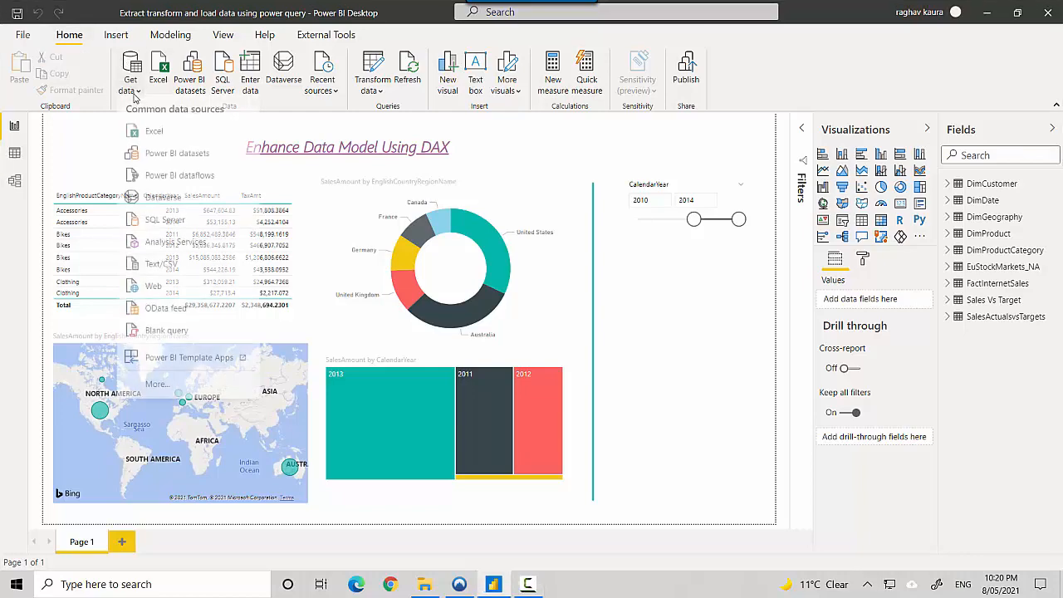
click(130, 70)
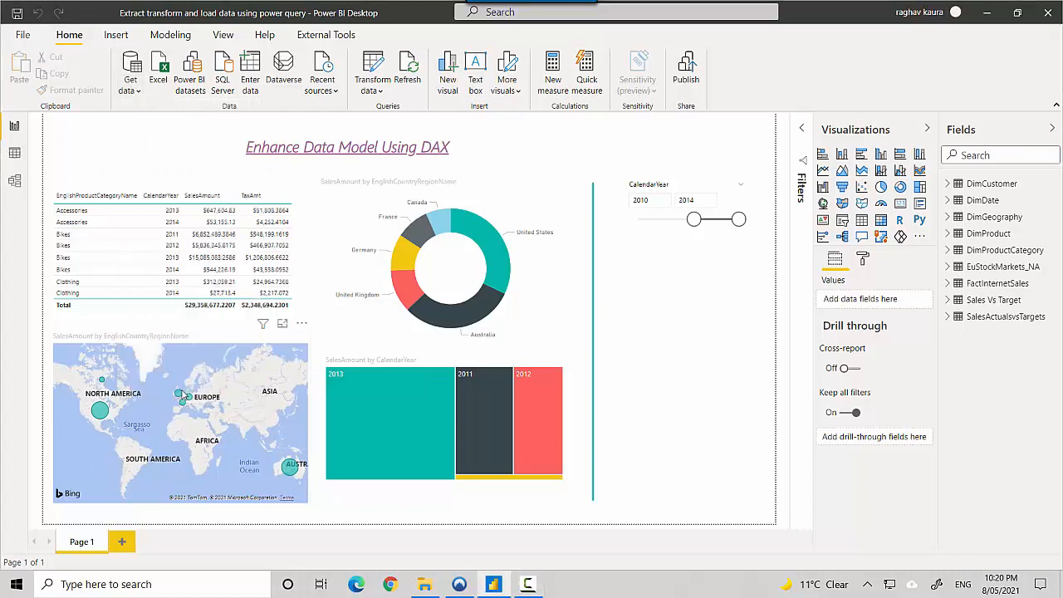
click(129, 69)
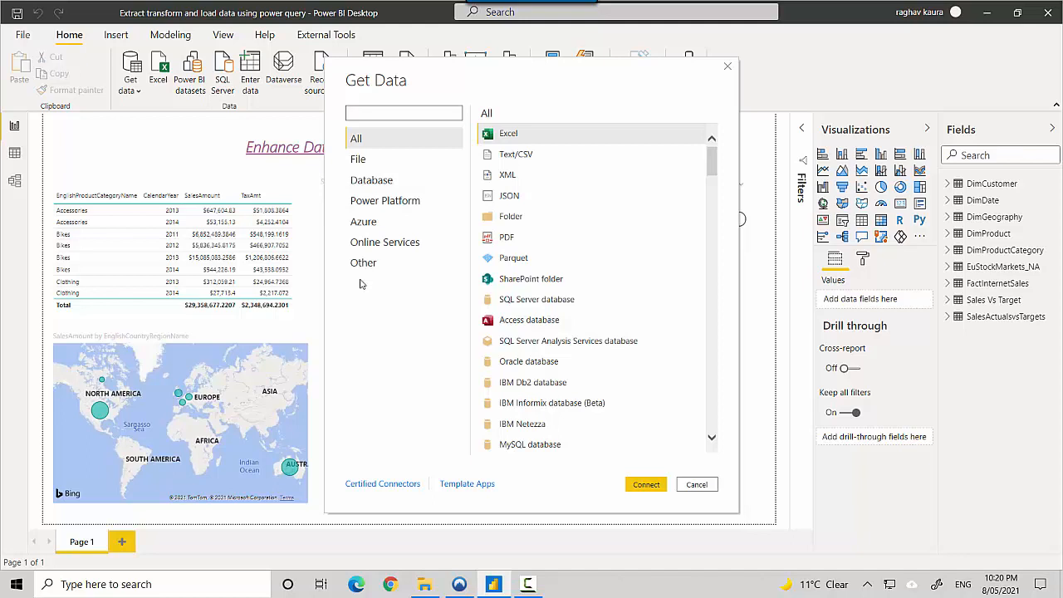
click(362, 262)
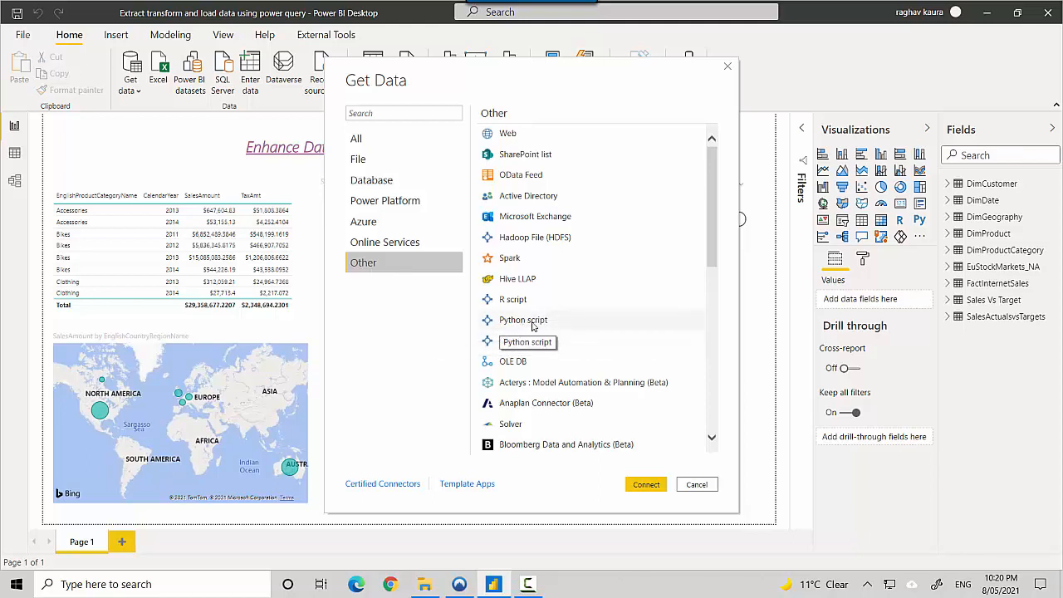
click(523, 319)
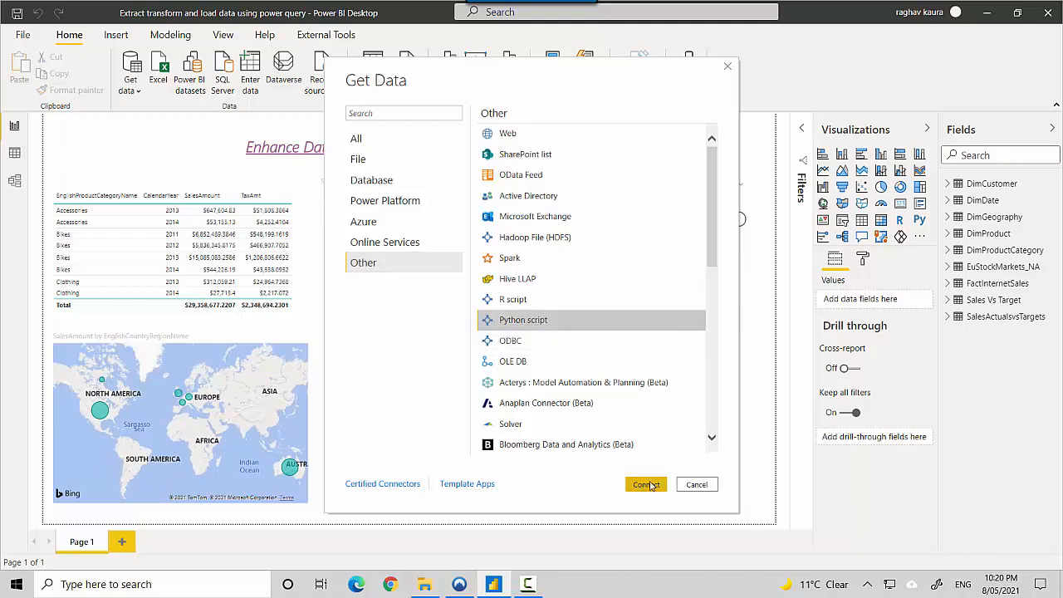
click(696, 484)
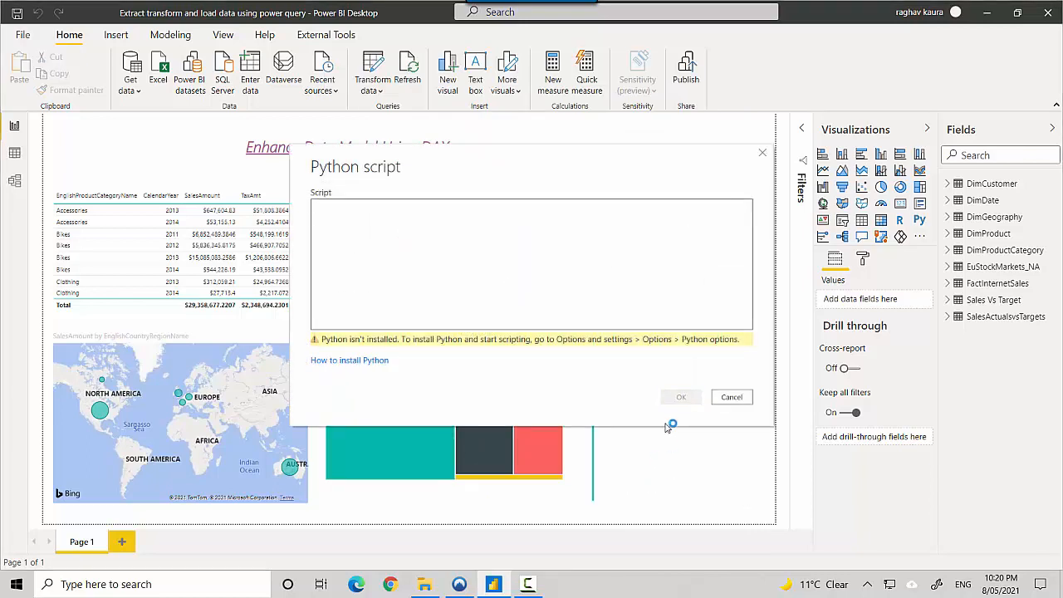
mouse_move(455, 347)
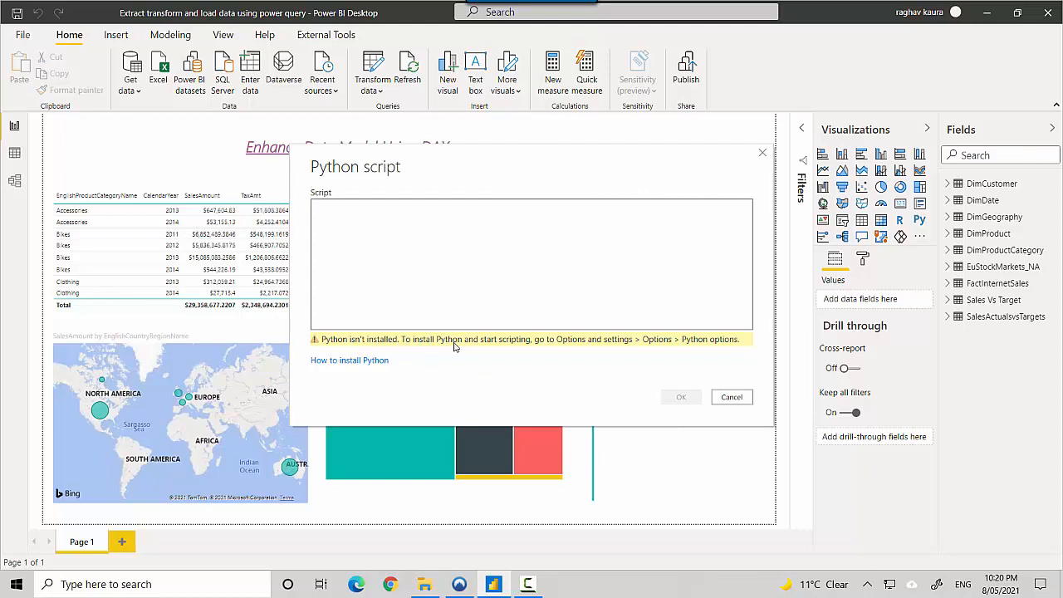
mouse_move(657, 344)
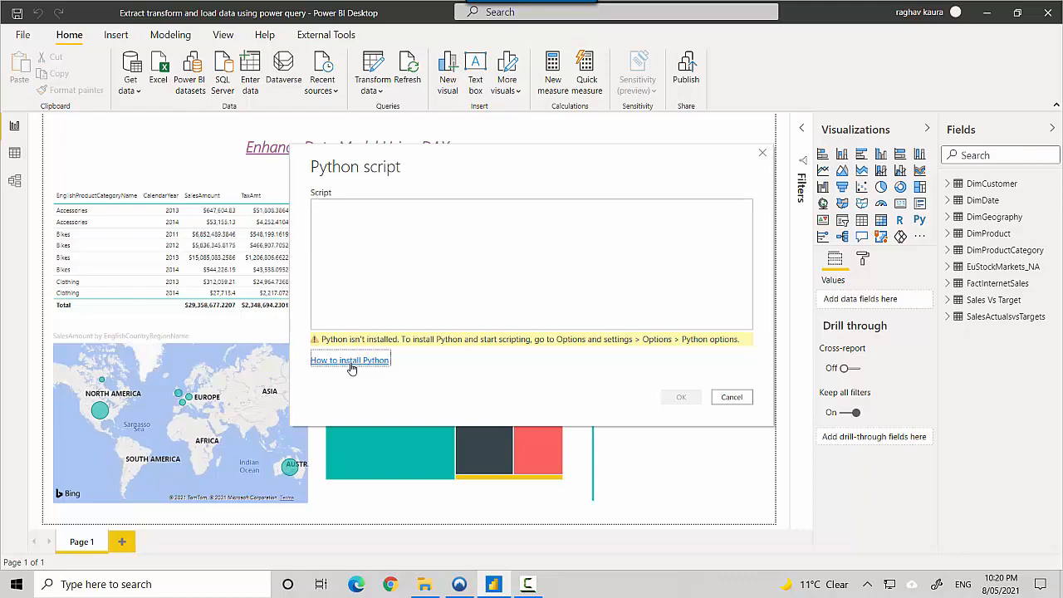
Follow the 'How to install Python' link to the Microsoft Docs article
click(349, 358)
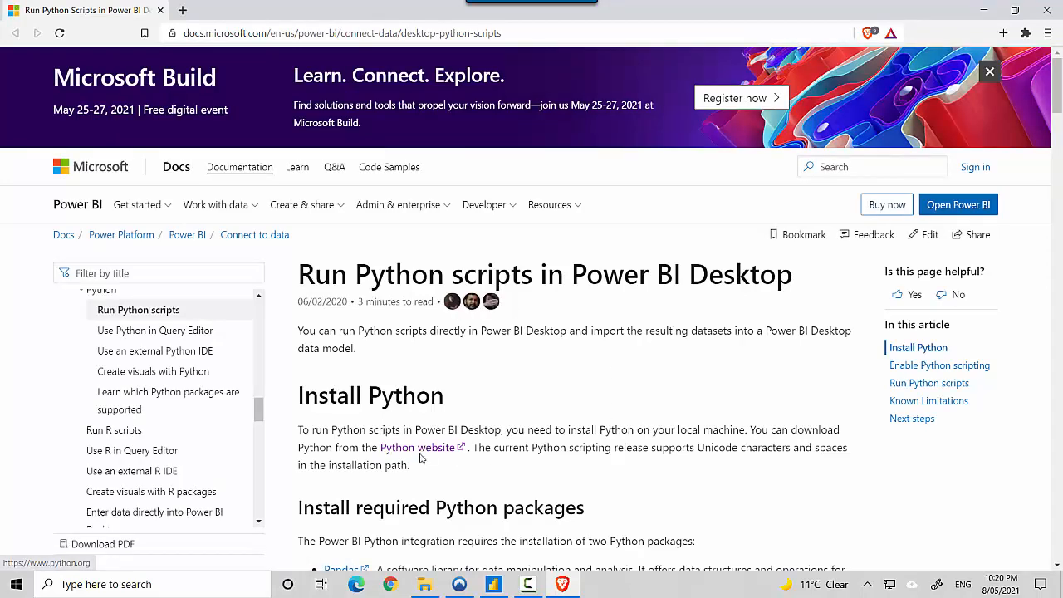
Open the Python website link in a new tab and switch to the Python.org page
right_click(397, 447)
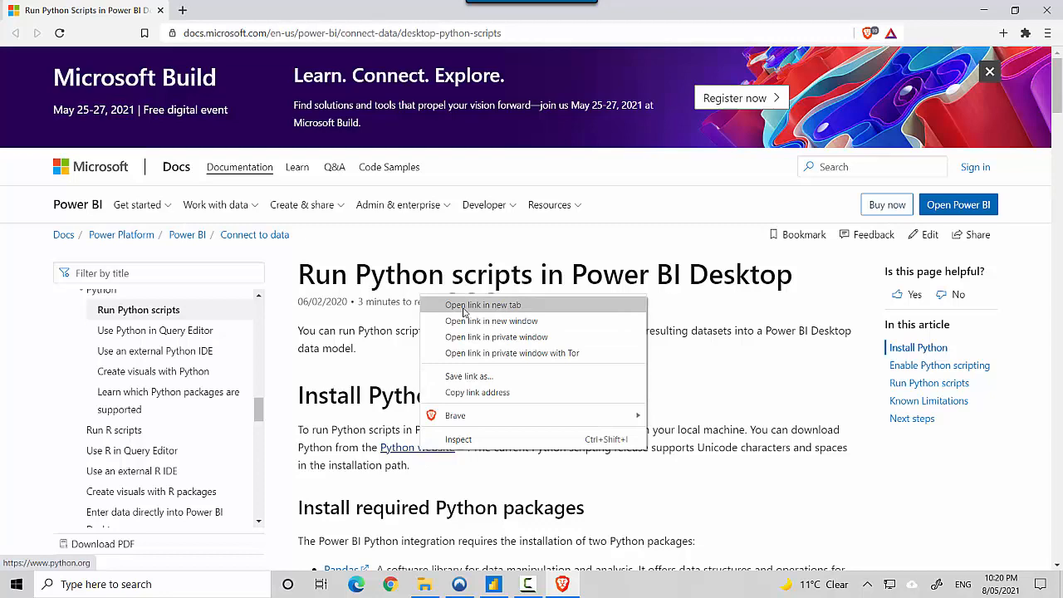
click(485, 306)
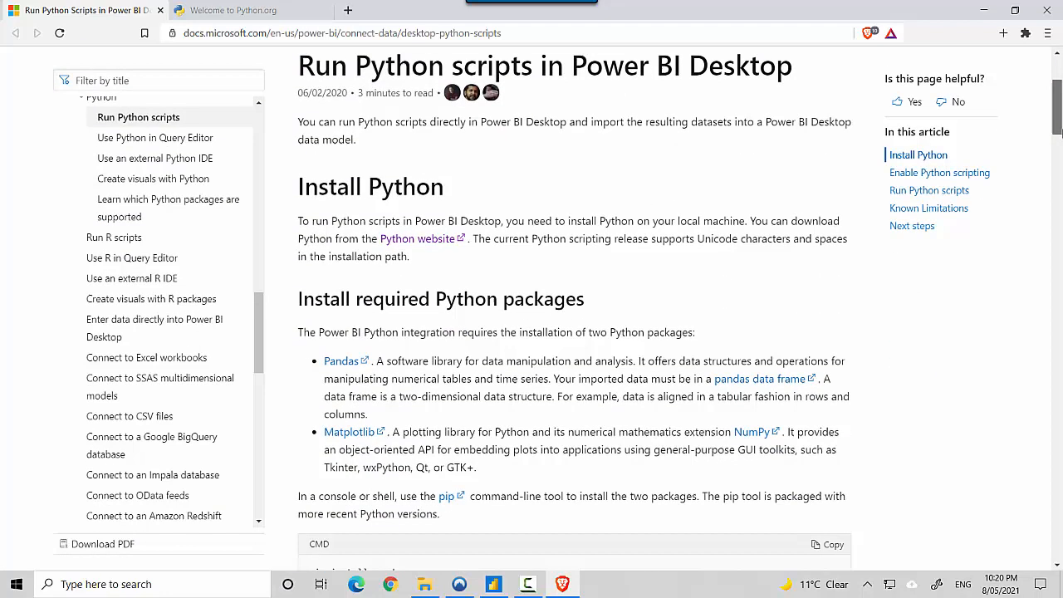
scroll(down, 3)
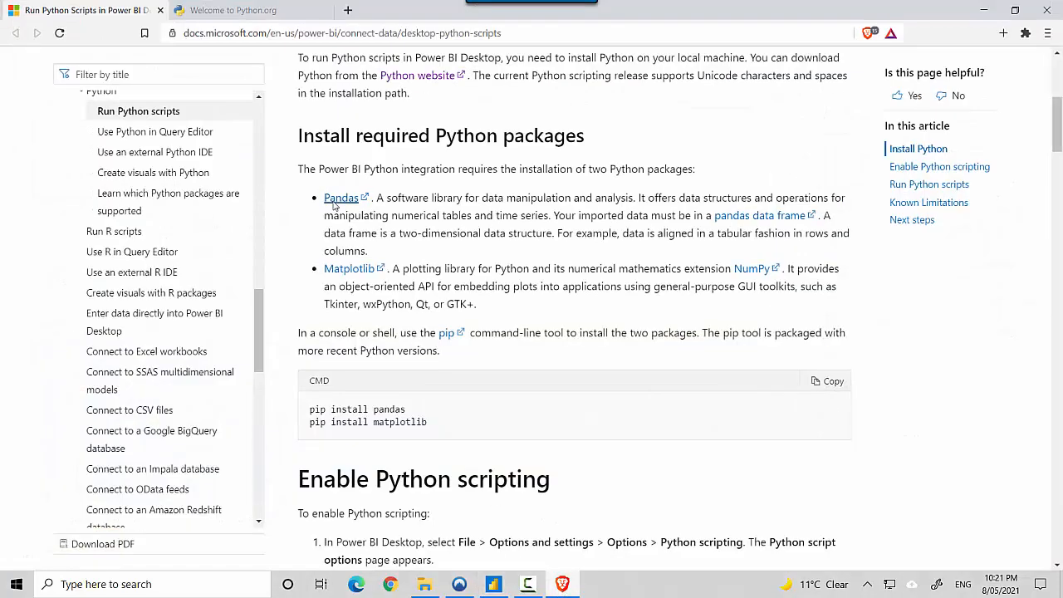
click(241, 9)
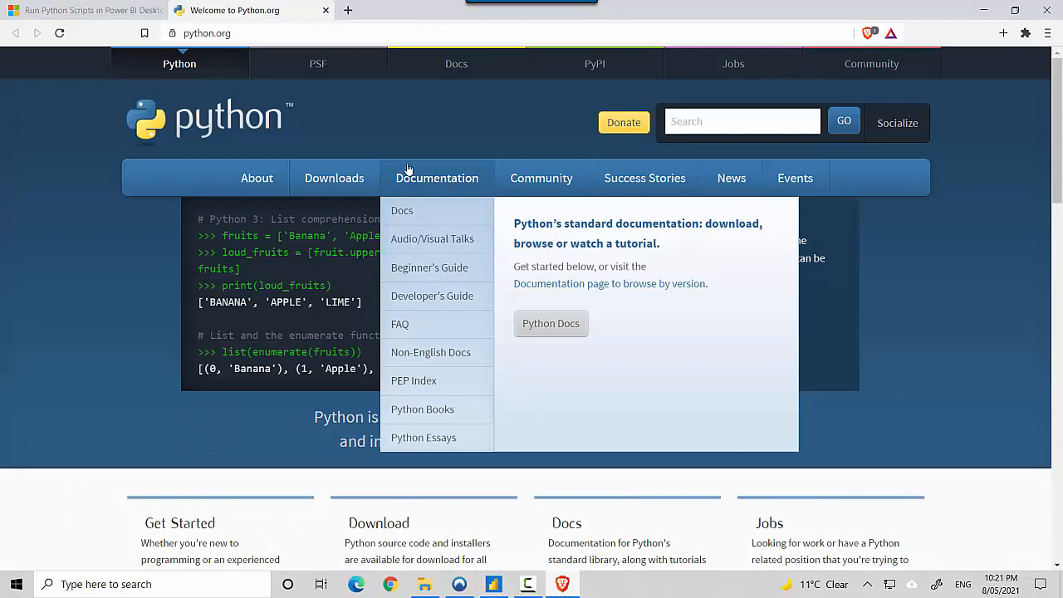
Go to the Python 3.9.5 release page and start downloading the Windows 64-bit installer
scroll(down, 3)
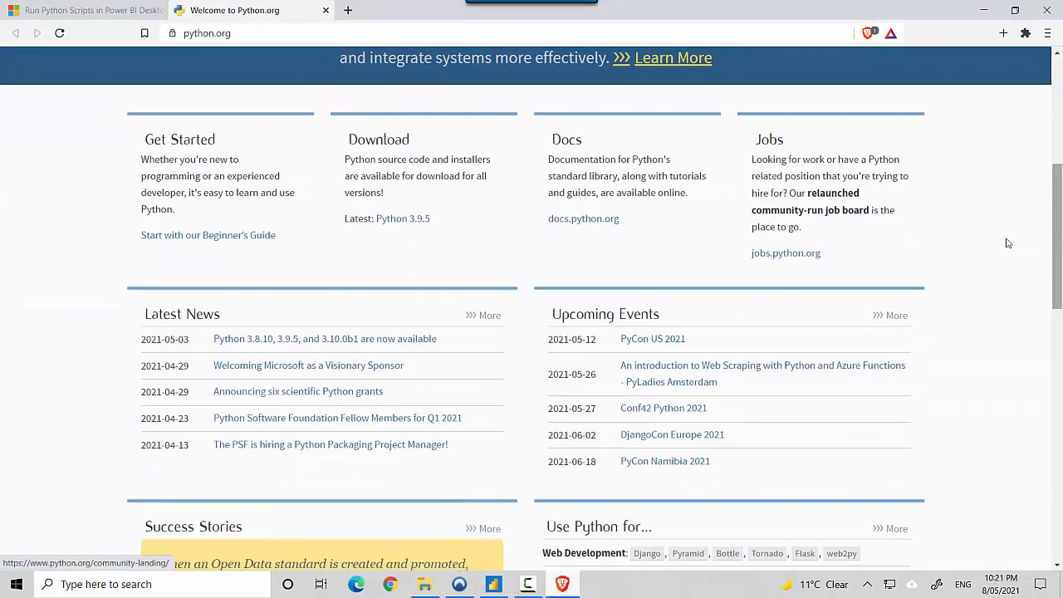
mouse_move(402, 219)
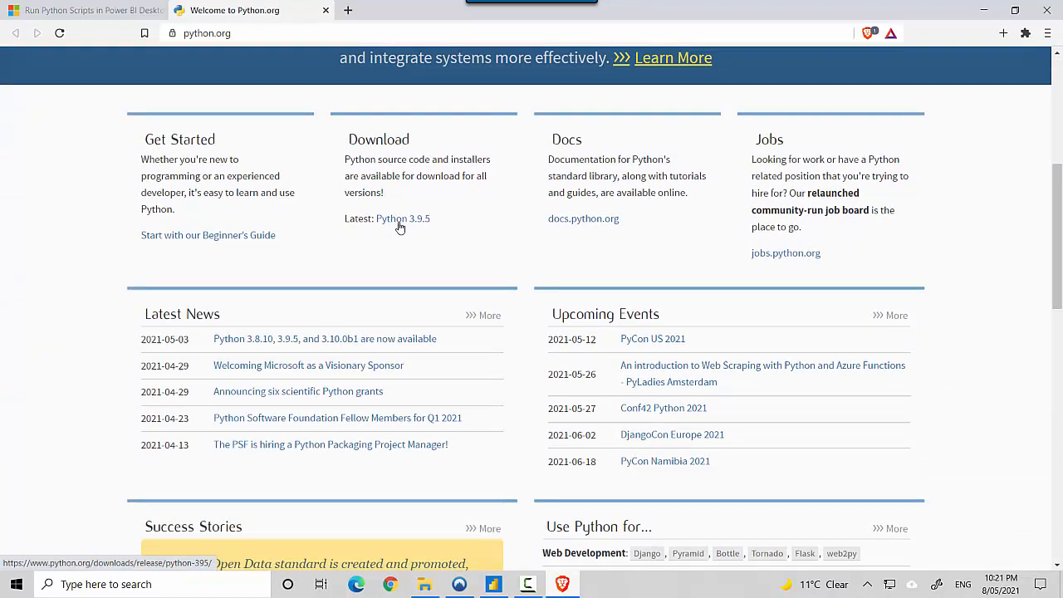
click(402, 217)
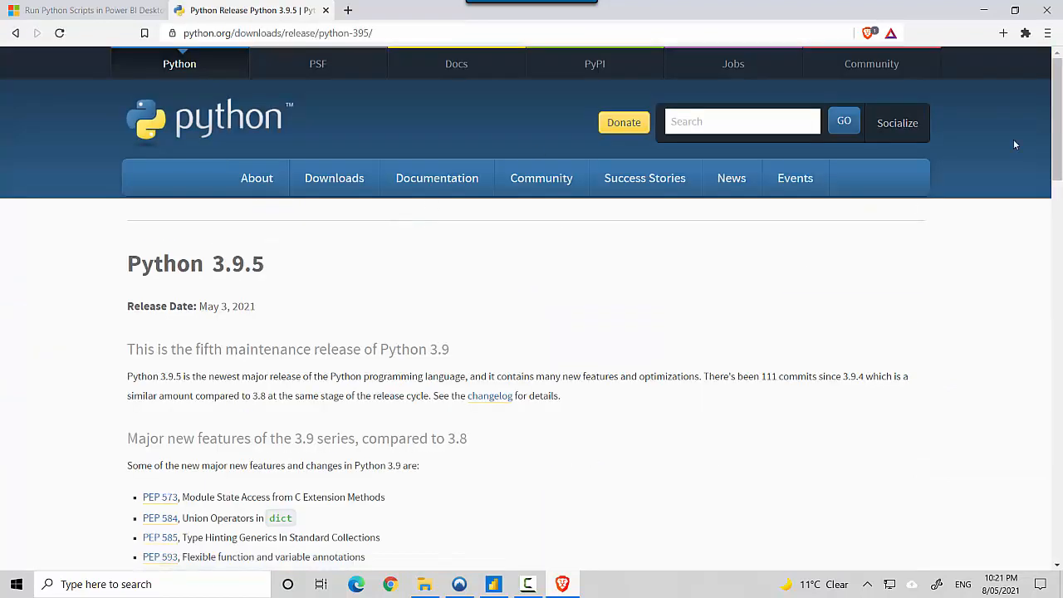
scroll(down, 3)
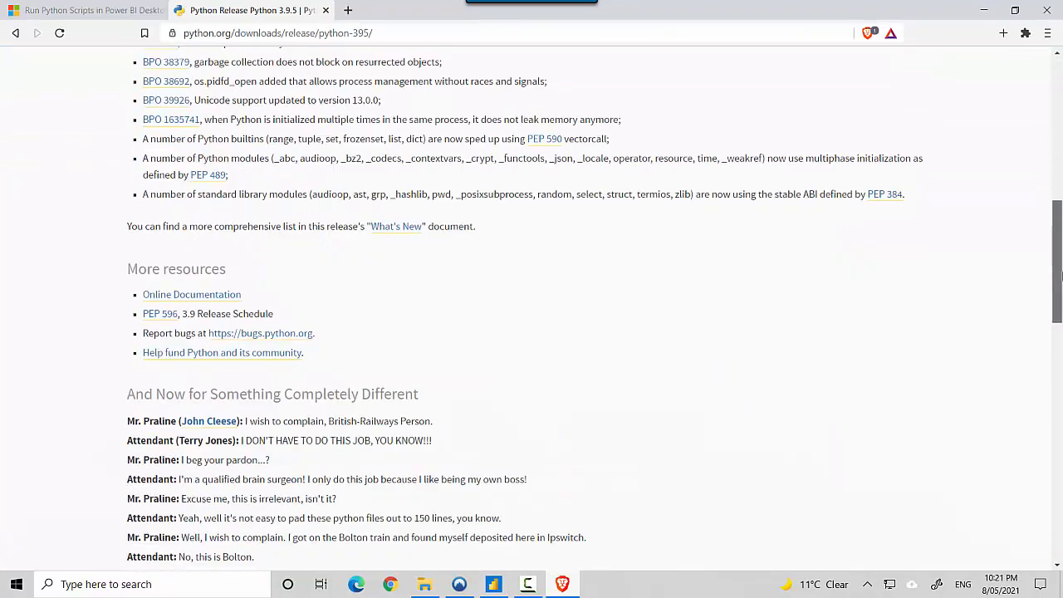
scroll(down, 3)
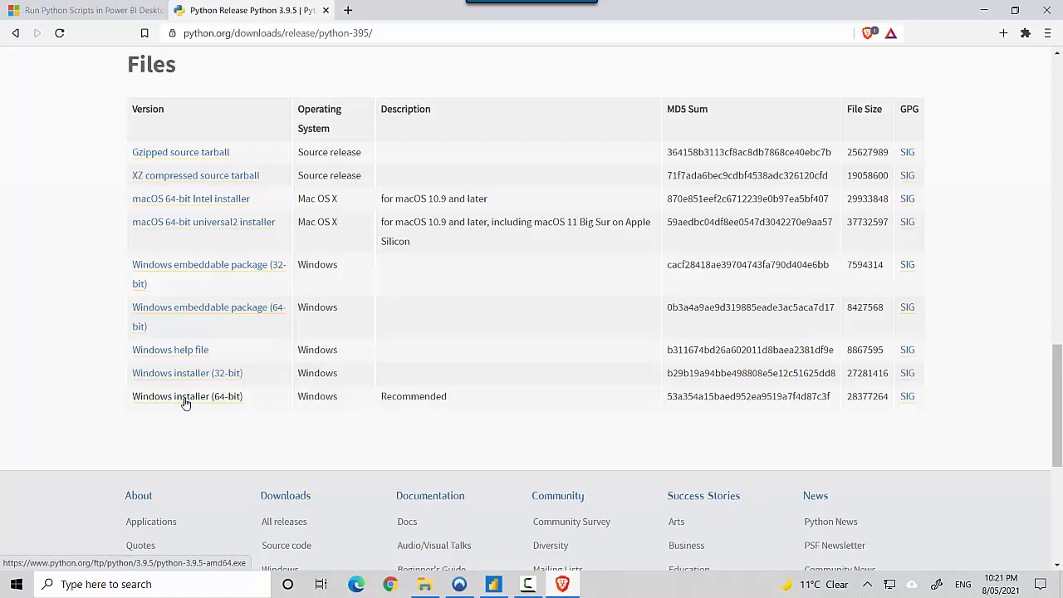
click(186, 396)
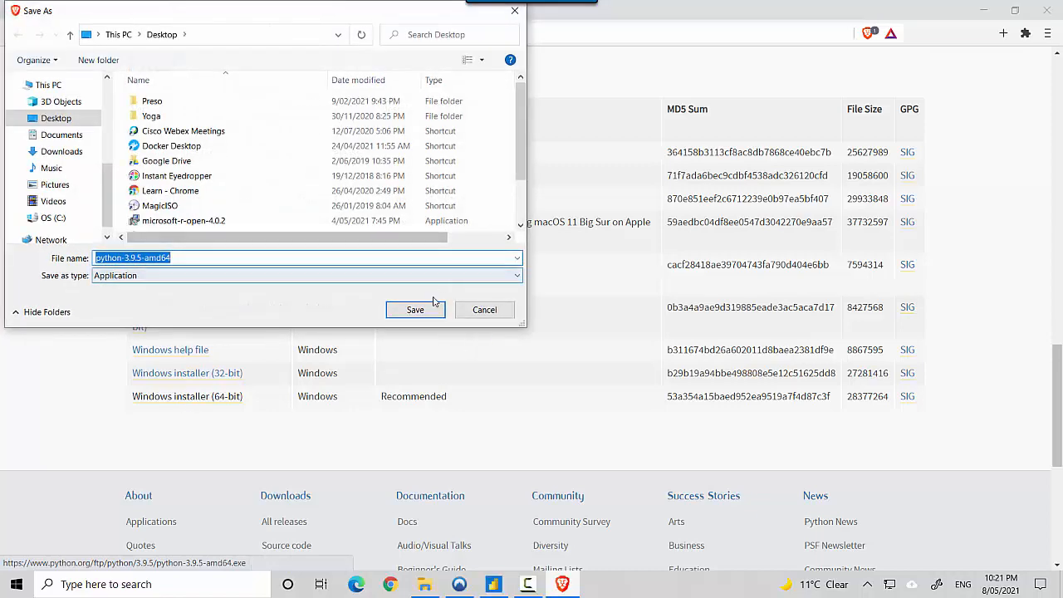
Save the python-3.9.5-amd64 installer to the Desktop and launch its setup
click(415, 309)
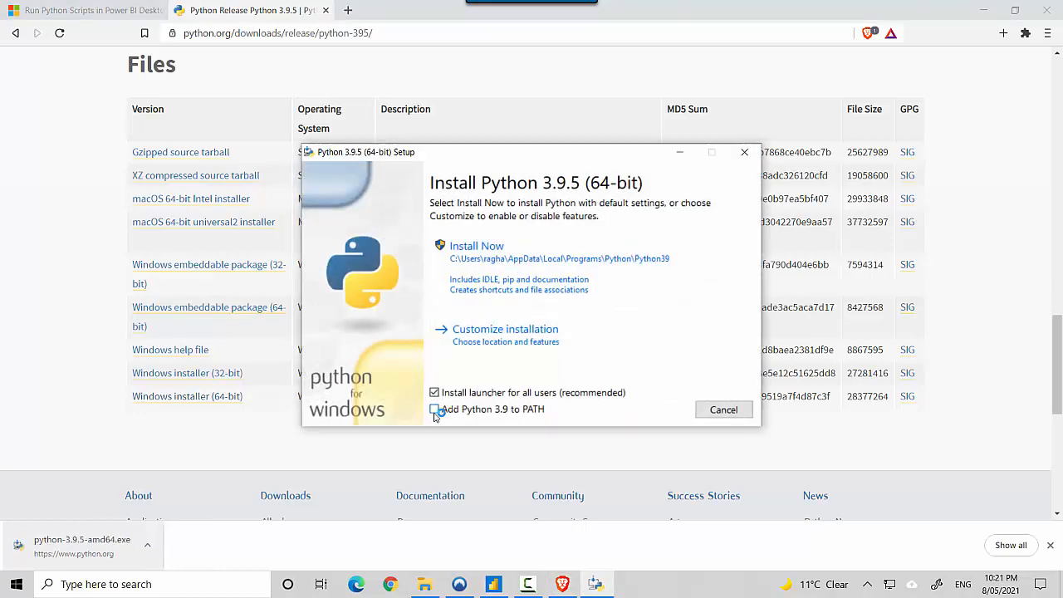
Install Python 3.9.5 with 'Add Python 3.9 to PATH' ticked and close the successful setup
click(477, 246)
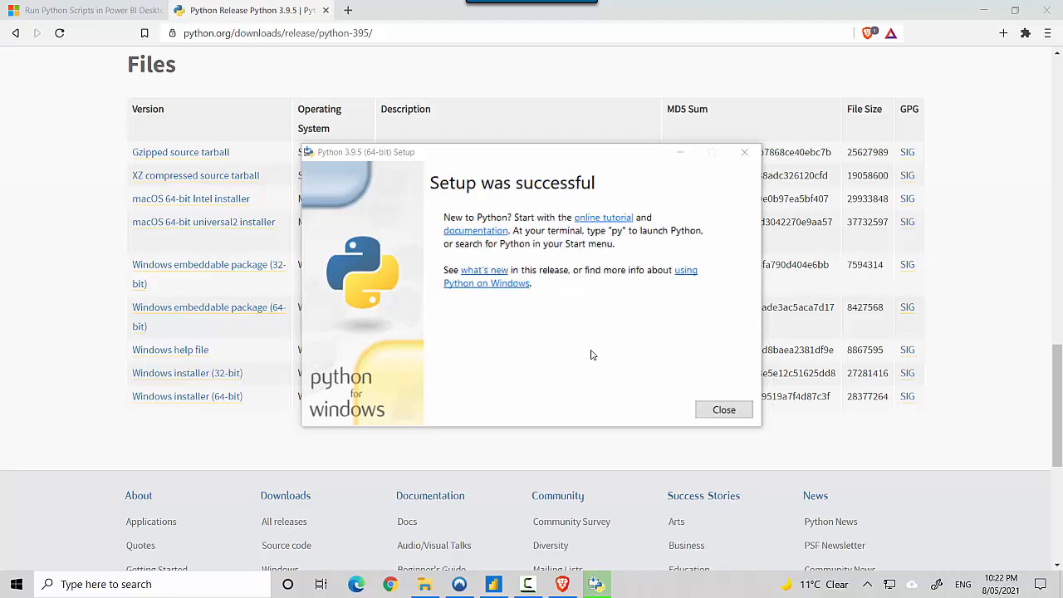
click(722, 409)
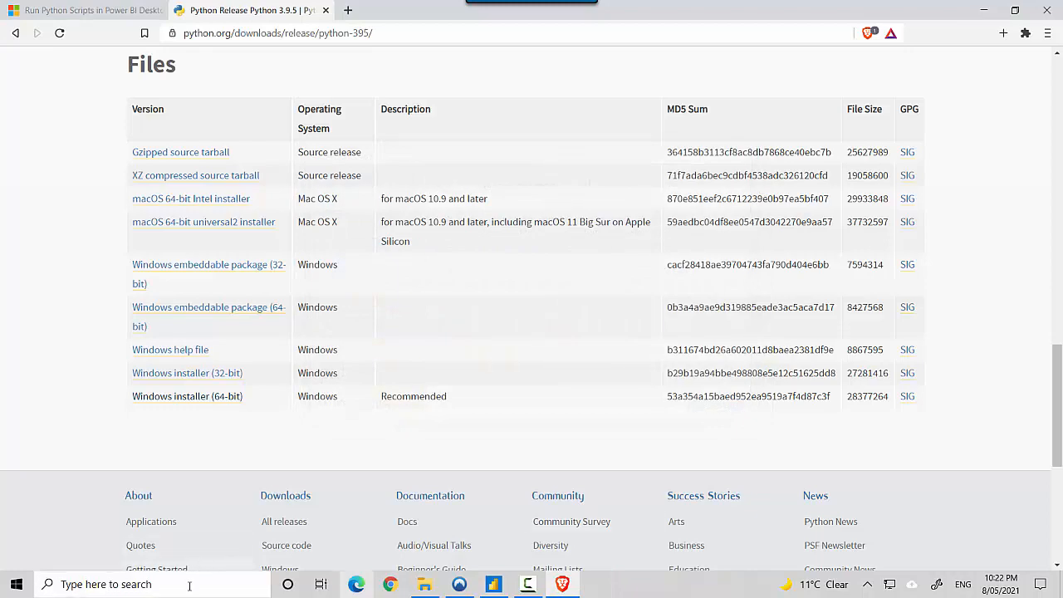
Search for cmd, copy 'pip install pandas' from the Docs page and start Command Prompt
text(cmd)
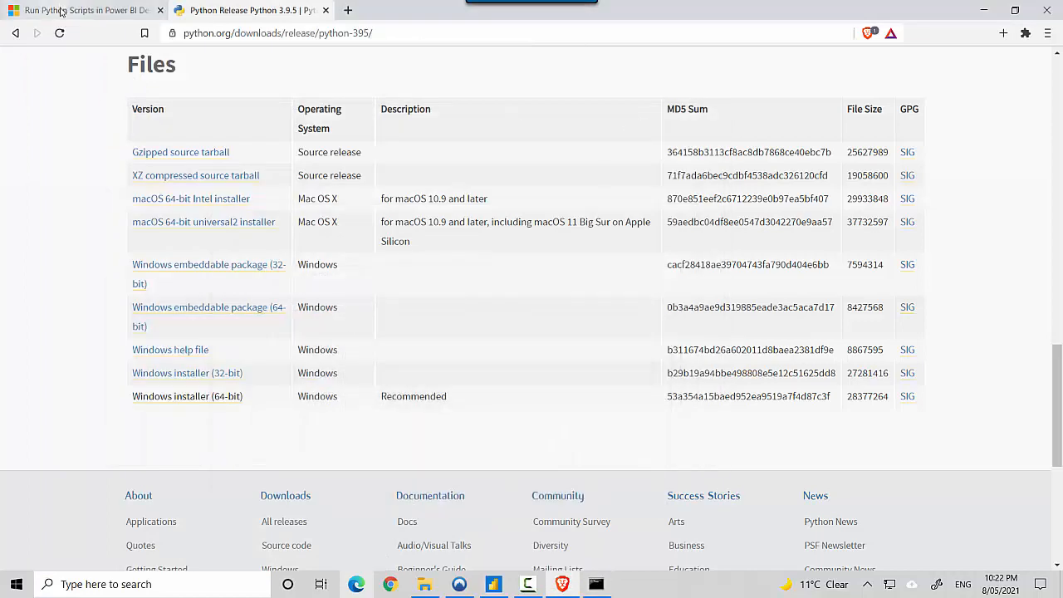
click(83, 10)
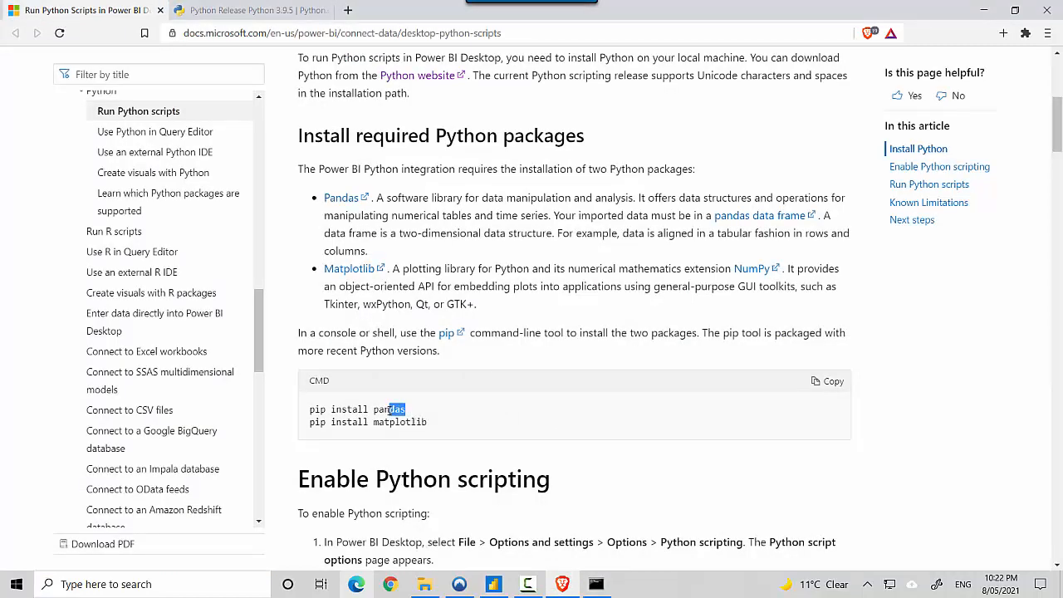
triple_click(357, 409)
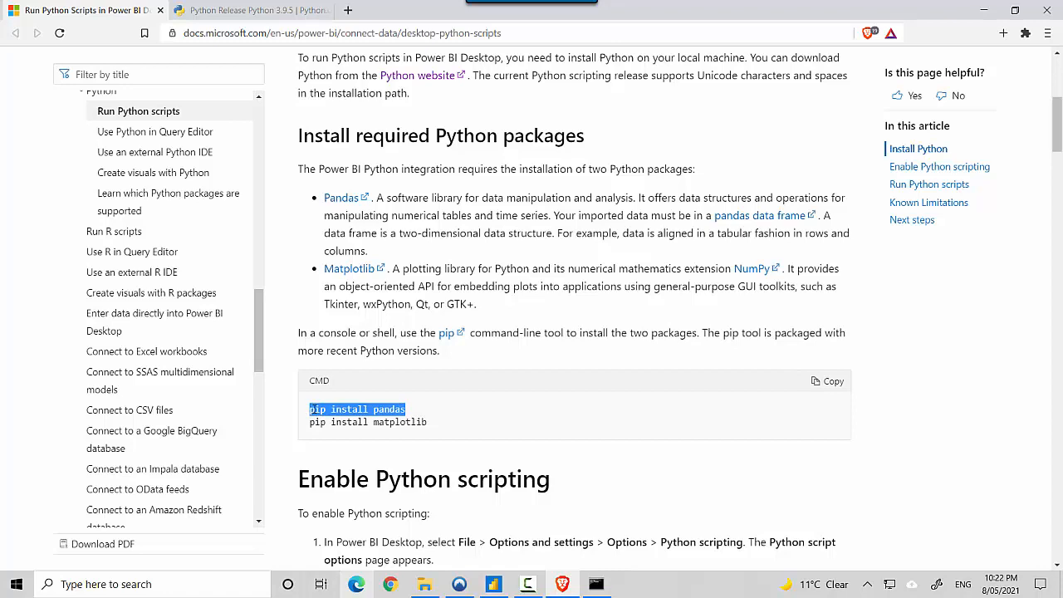
click(595, 584)
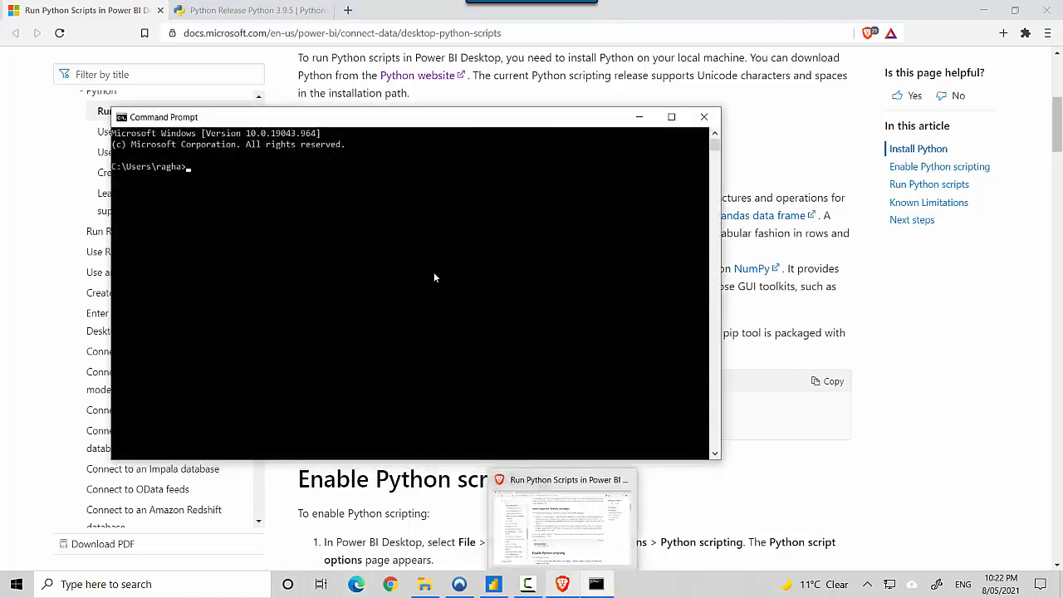
Run 'pip install pandas' and 'pip install matplotlib' in Command Prompt, then return to Power BI Desktop
text(pip install pandas)
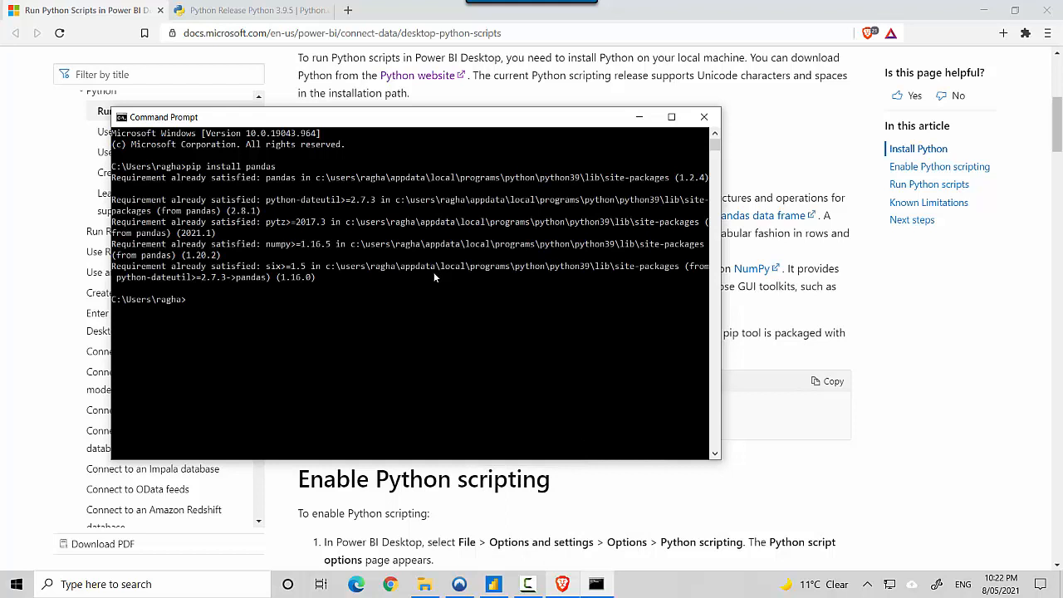
mouse_move(278, 290)
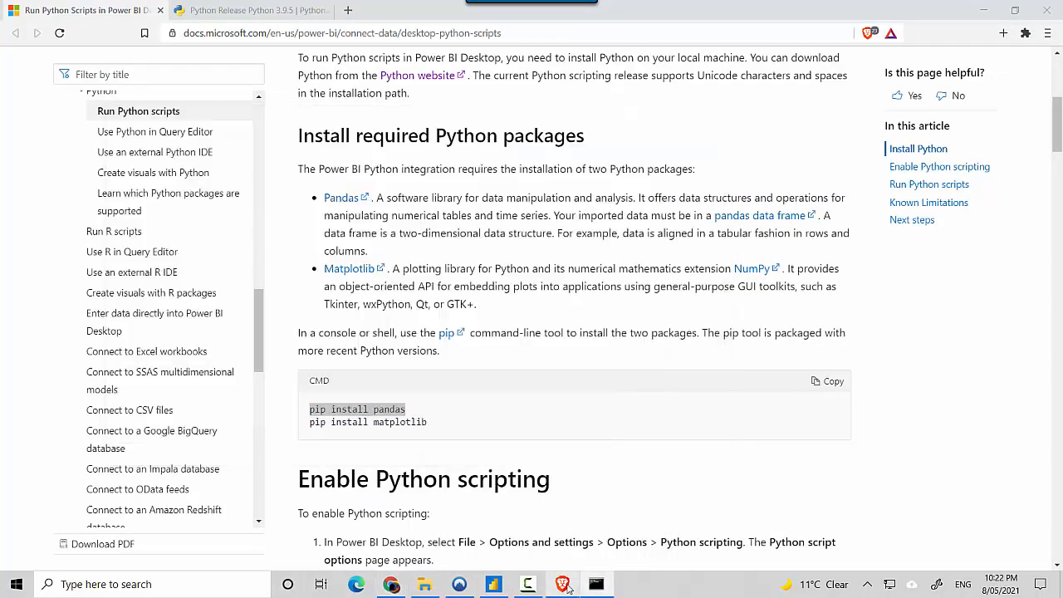
drag(329, 408, 429, 422)
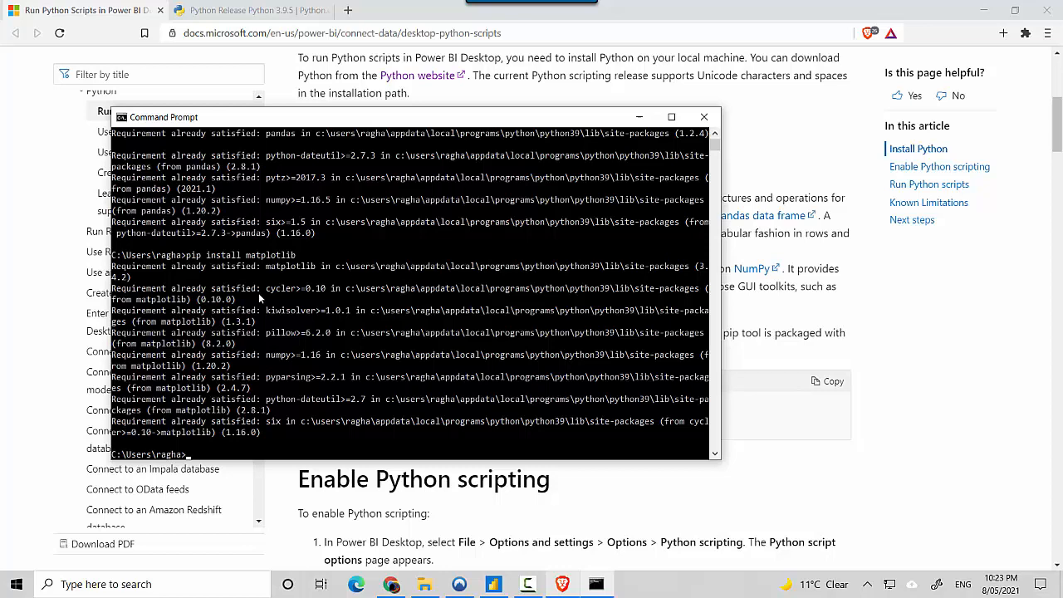
mouse_move(663, 139)
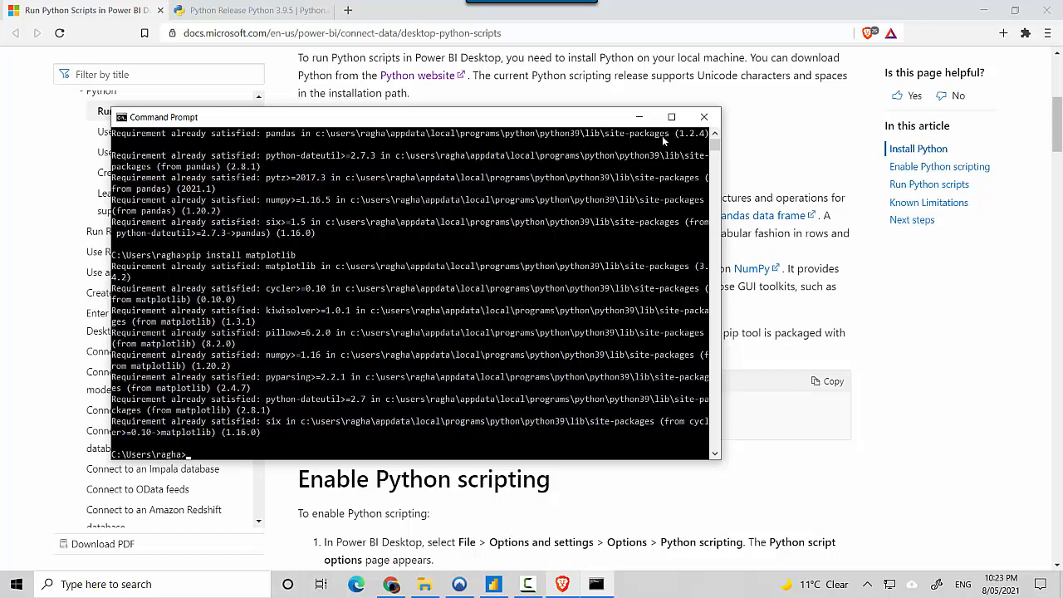
click(493, 585)
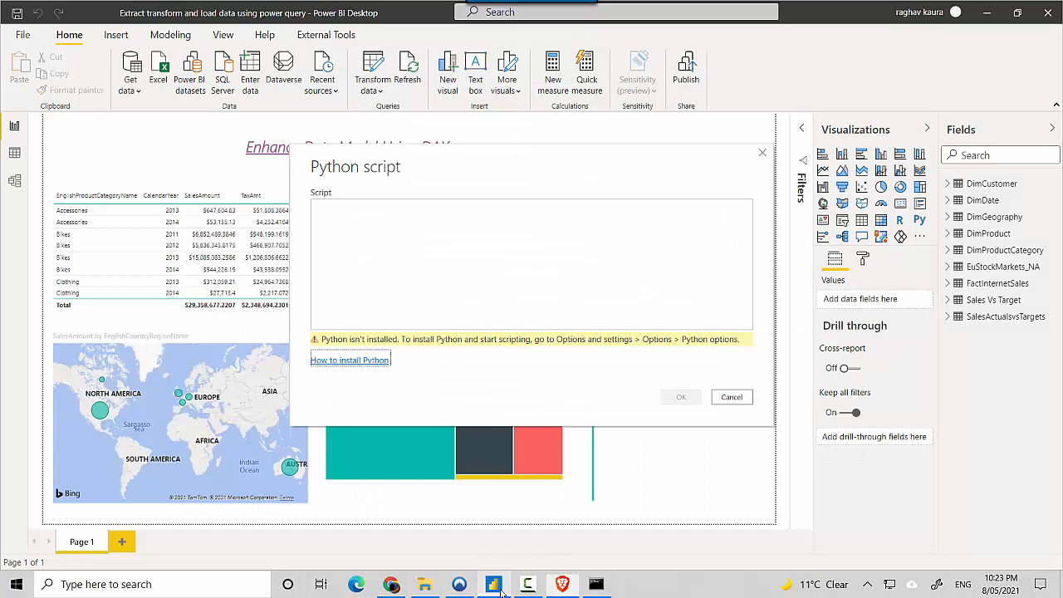
Dismiss the stale dialog and reopen the Python script connector, now detecting Python 3.9
click(731, 395)
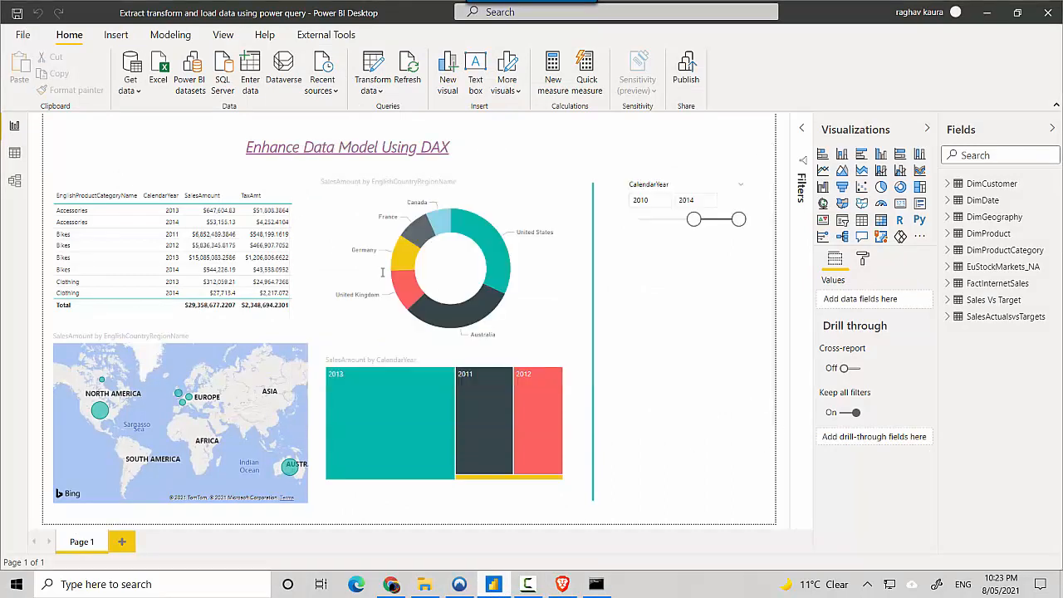
click(130, 70)
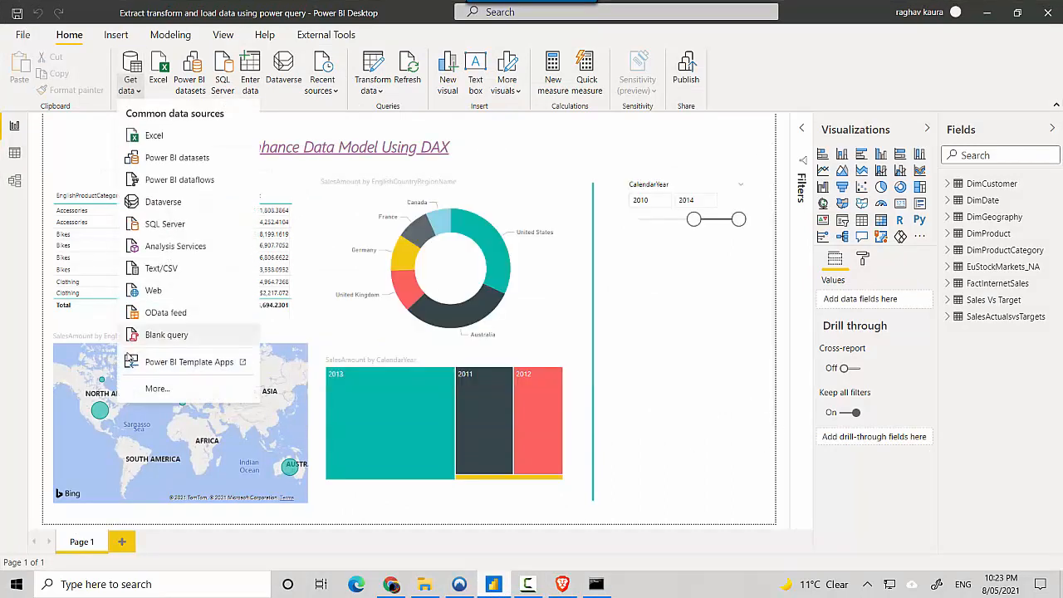
click(156, 388)
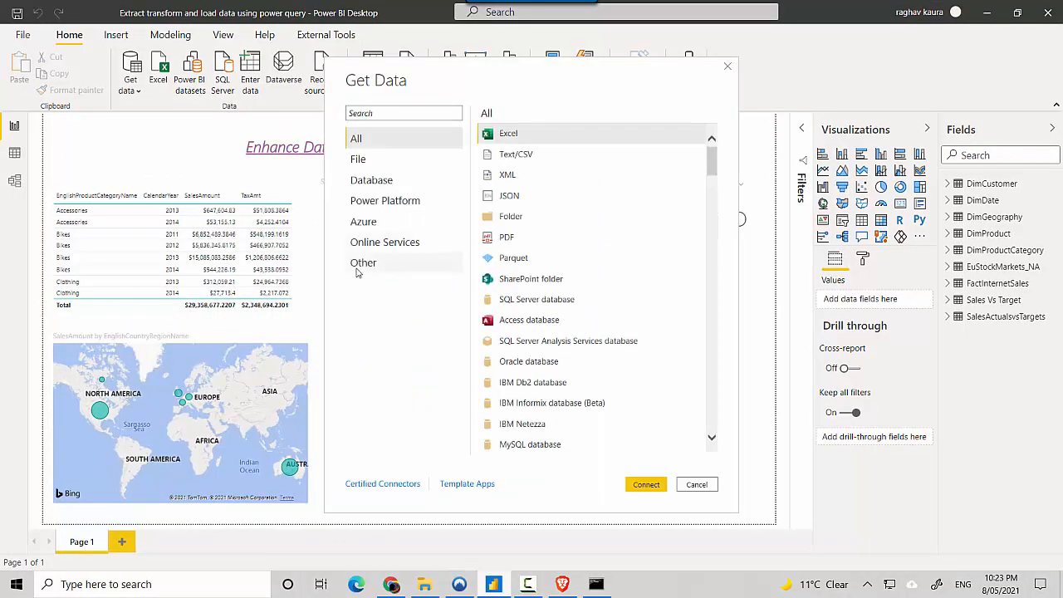
click(362, 262)
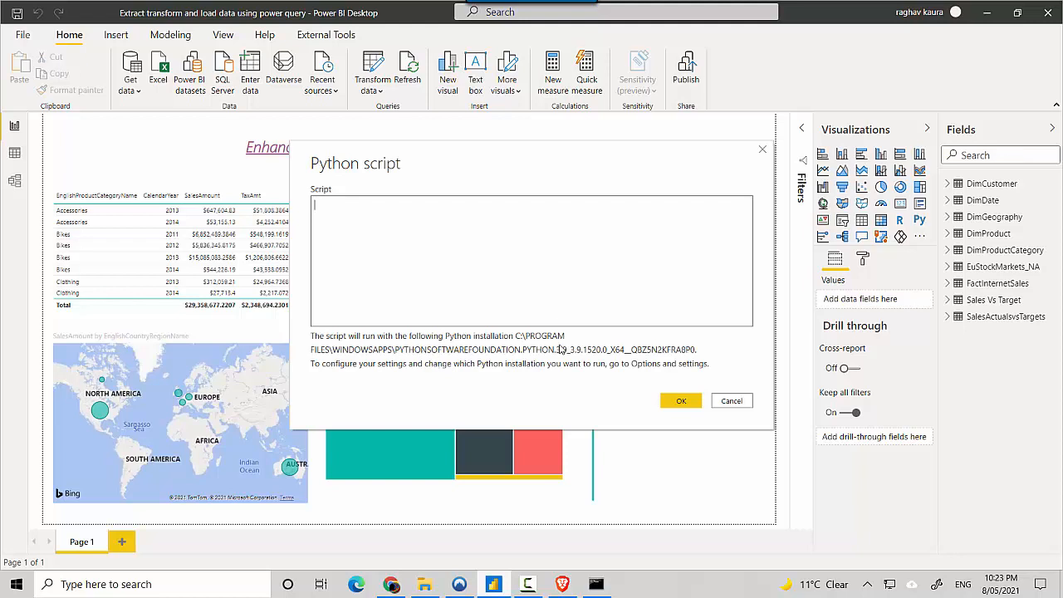
mouse_move(734, 375)
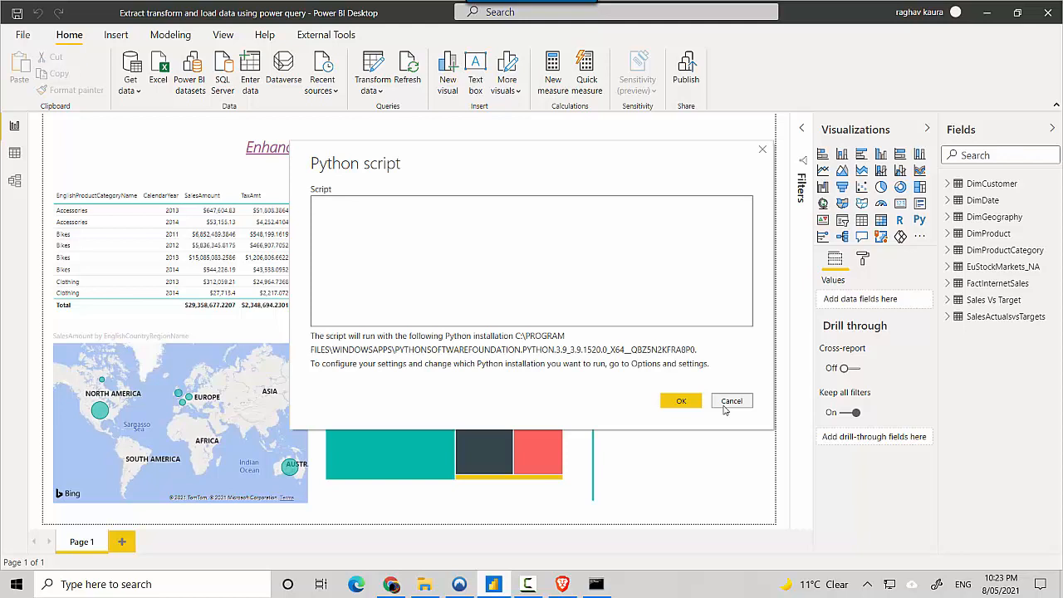
Cancel the Python script connector to return to the report canvas
click(731, 400)
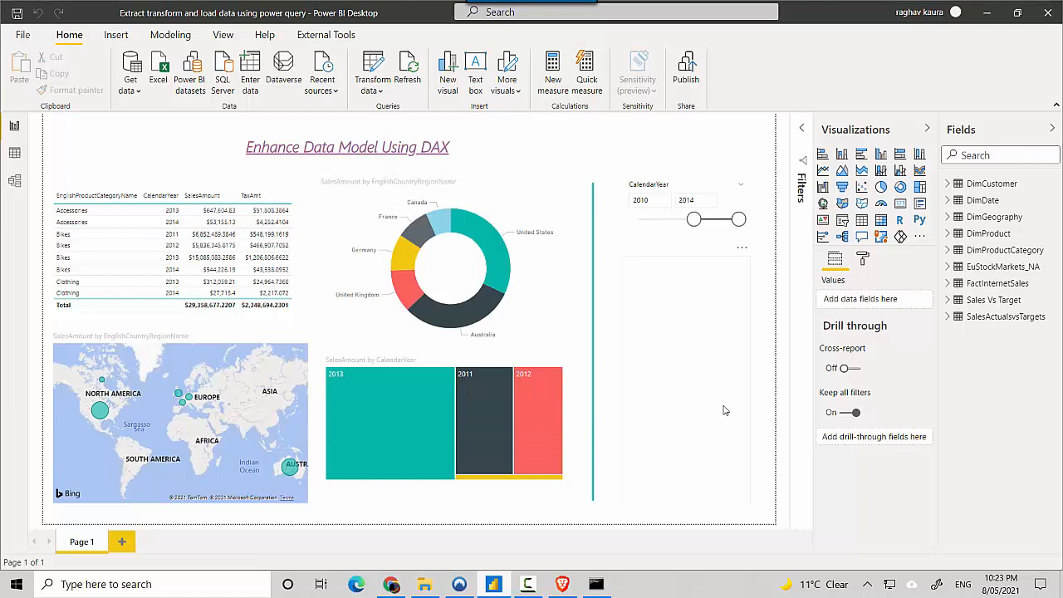